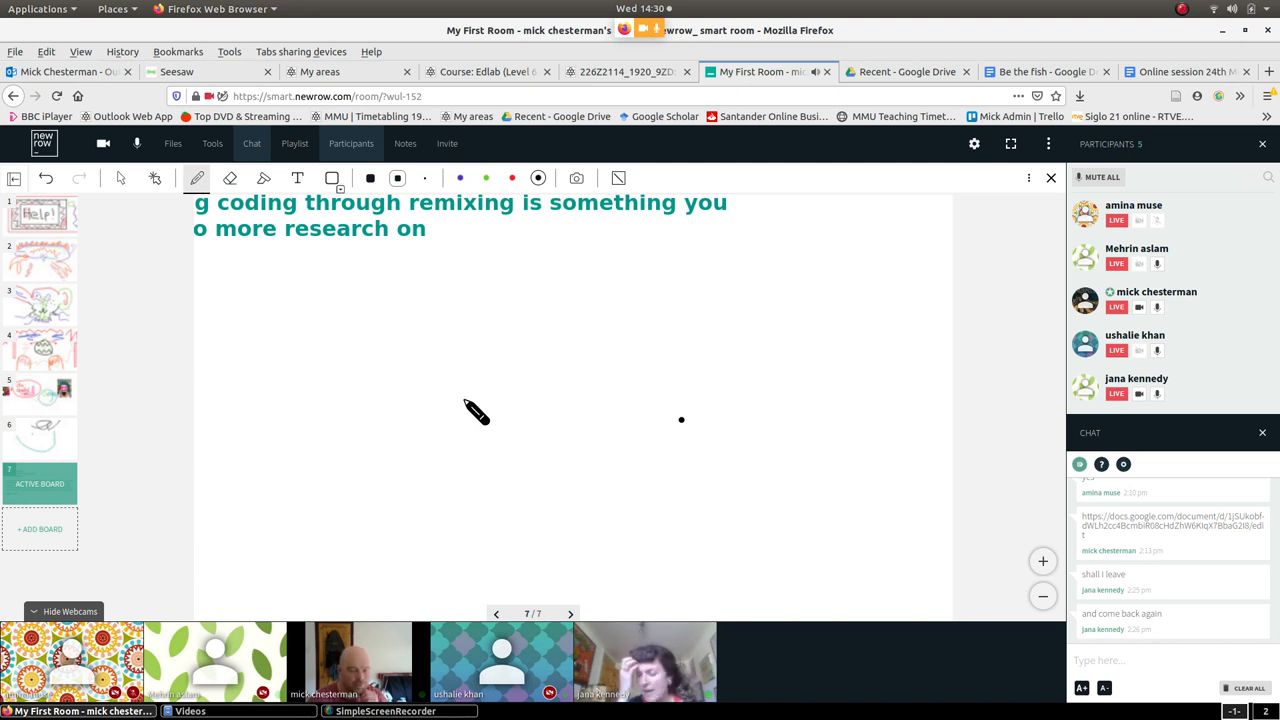
{"action": "mouse_move", "coordinate": [410, 284]}
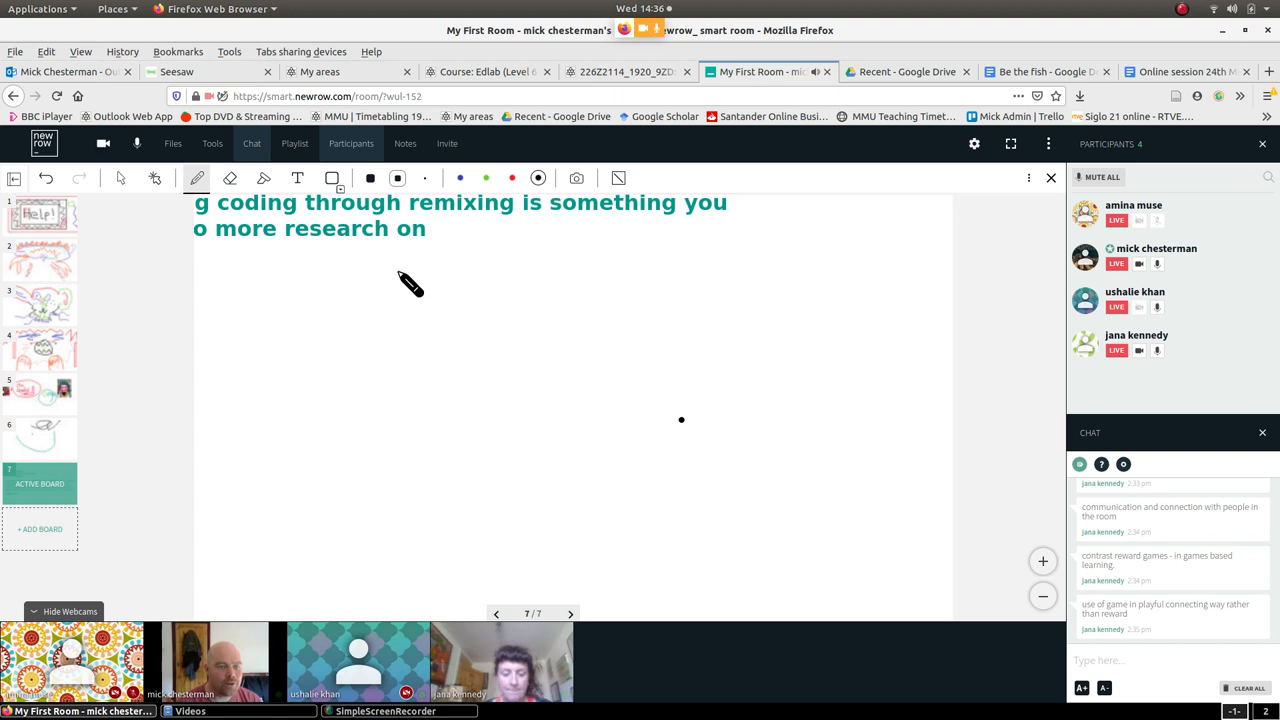
{"action": "mouse_move", "coordinate": [636, 420]}
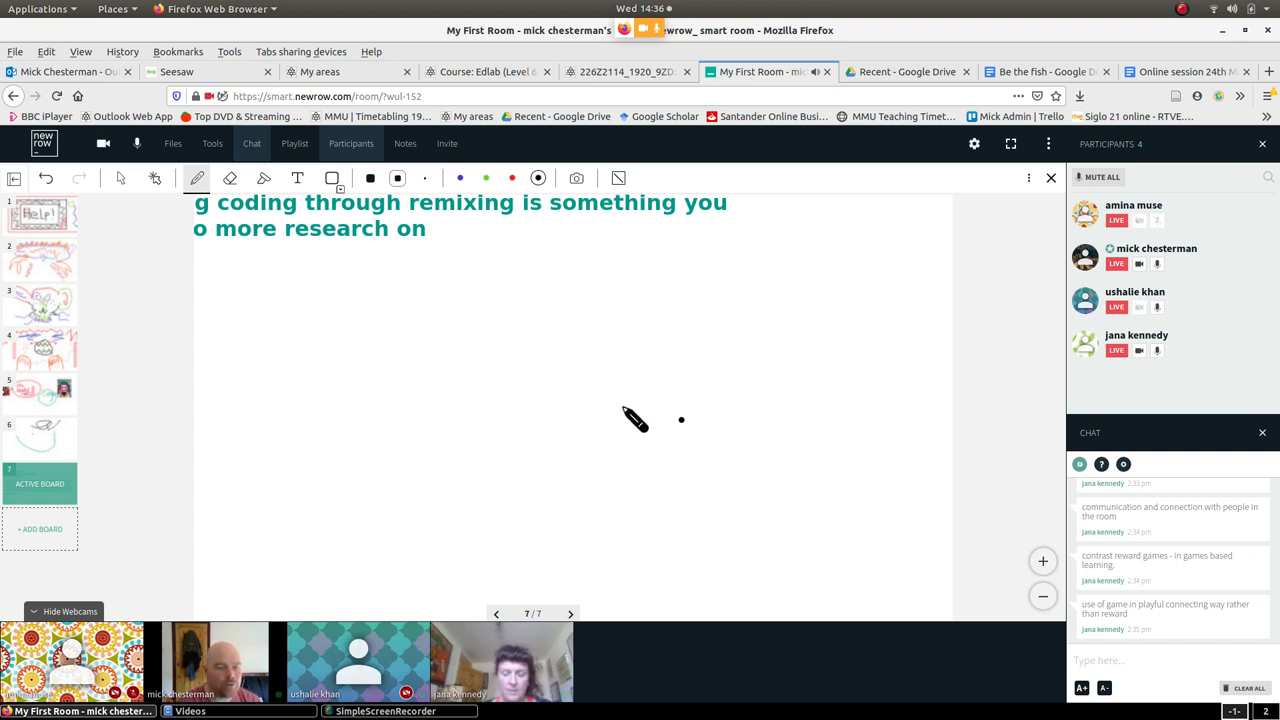
{"action": "mouse_move", "coordinate": [628, 408]}
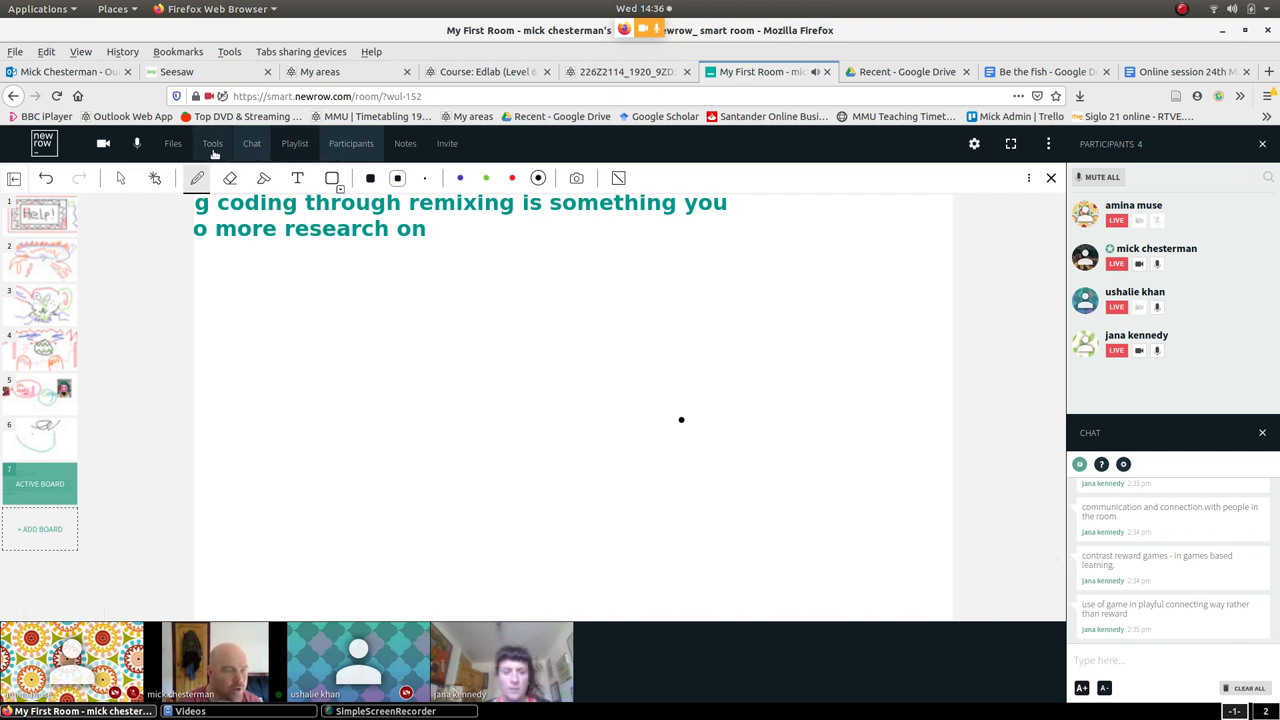
- Start Desktop Share from Tools, allowing capture of the Firefox window showing the EdLab Moodle course
{"action": "left_click", "coordinate": [212, 144]}
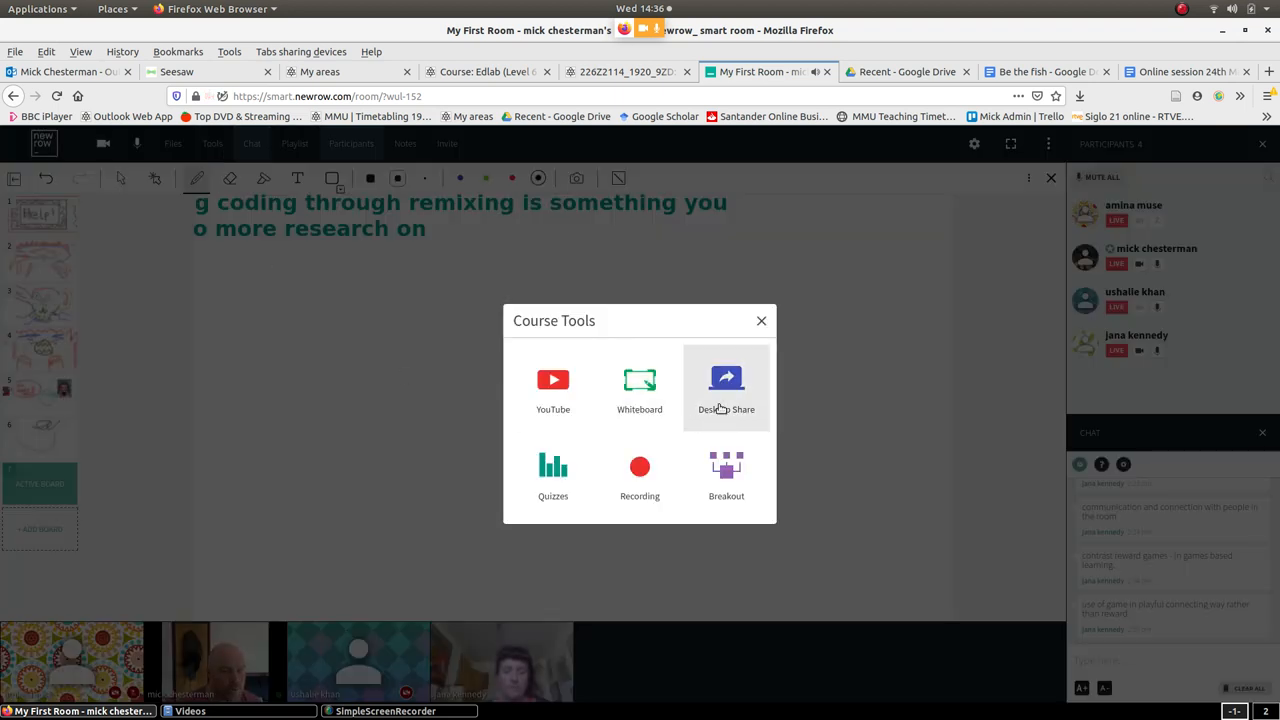
{"action": "left_click", "coordinate": [726, 388]}
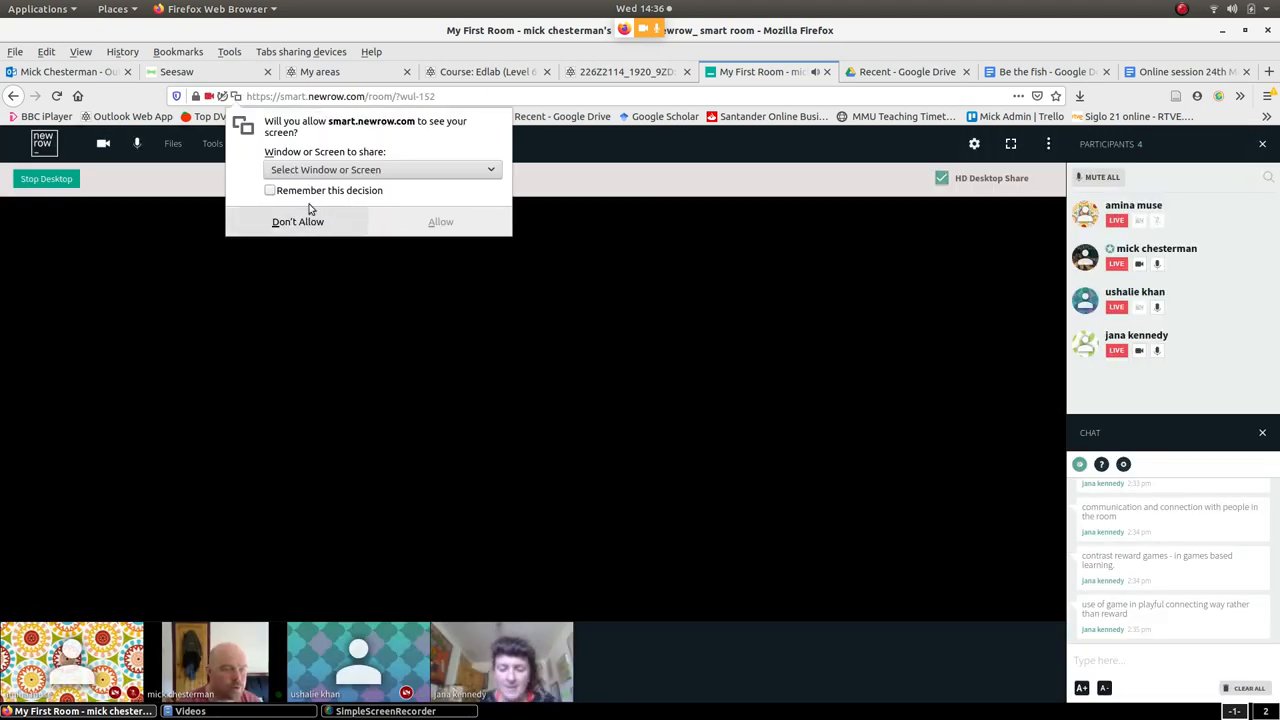
{"action": "left_click", "coordinate": [380, 168]}
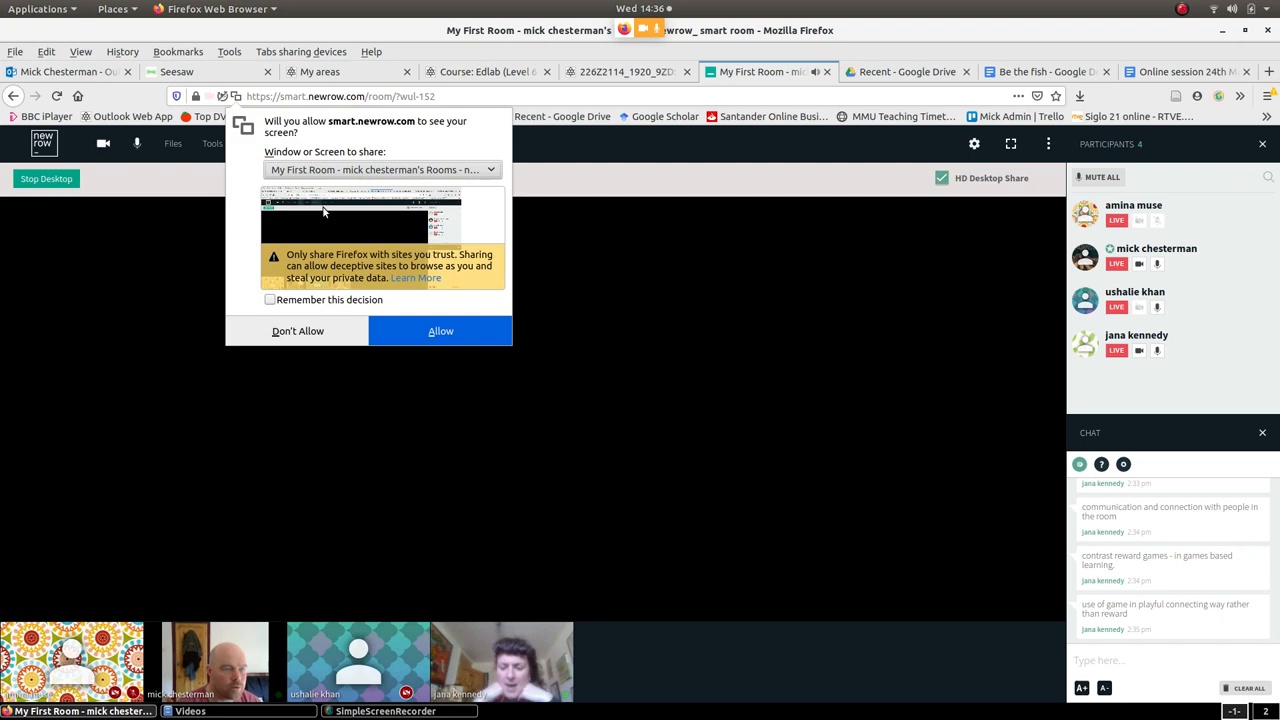
{"action": "left_click", "coordinate": [440, 332]}
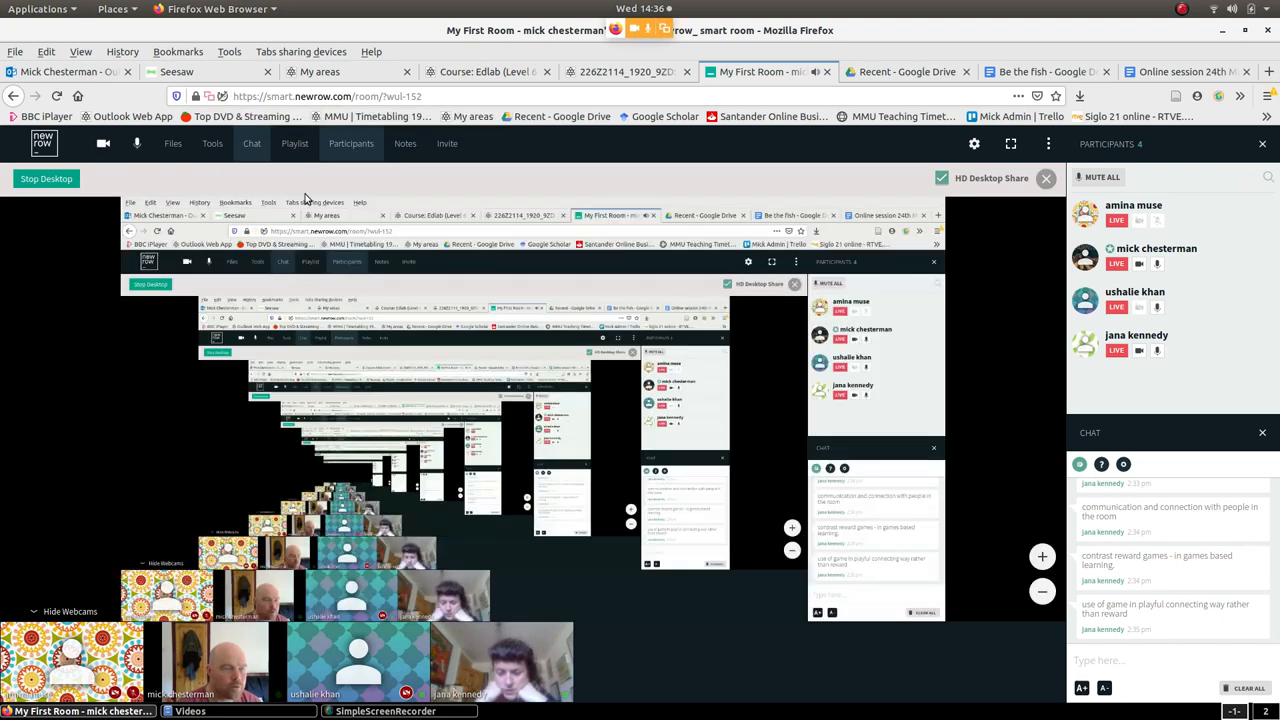
{"action": "left_click", "coordinate": [484, 72]}
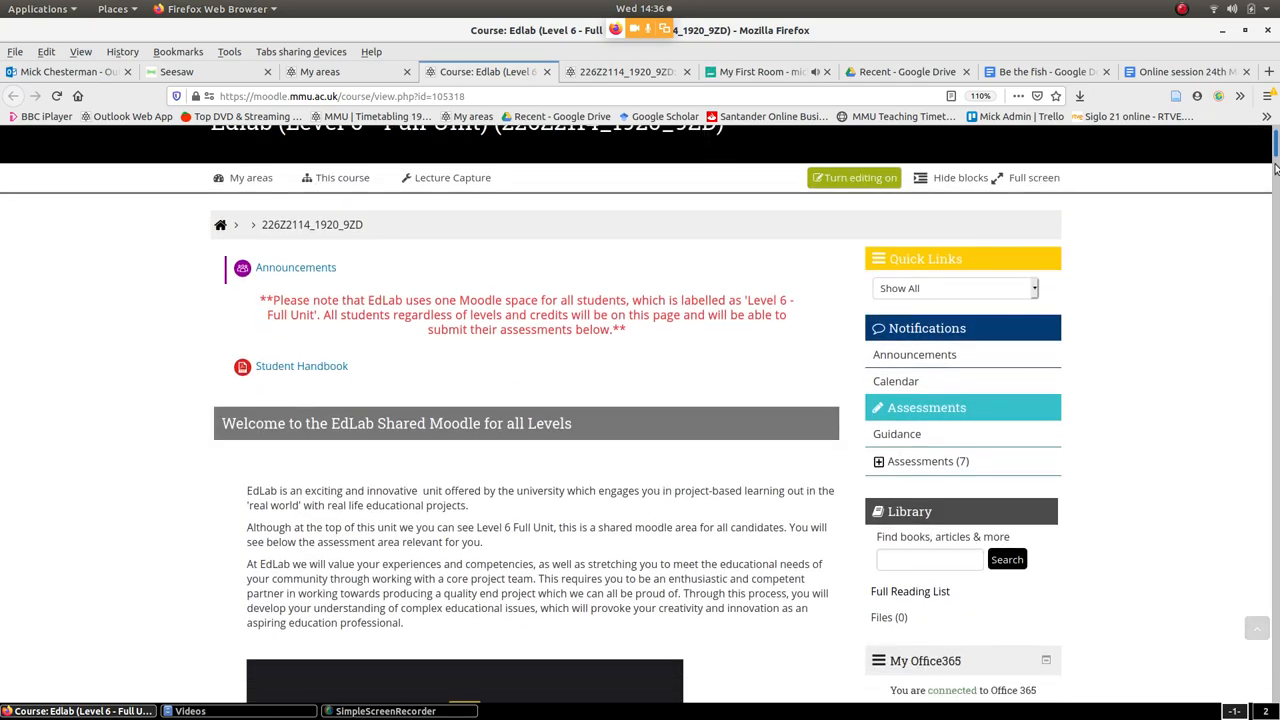
- Scroll the EdLab course page past the guidance videos and lecture to the Assessments section
{"action": "scroll", "scroll_direction": "down", "scroll_amount": 3}
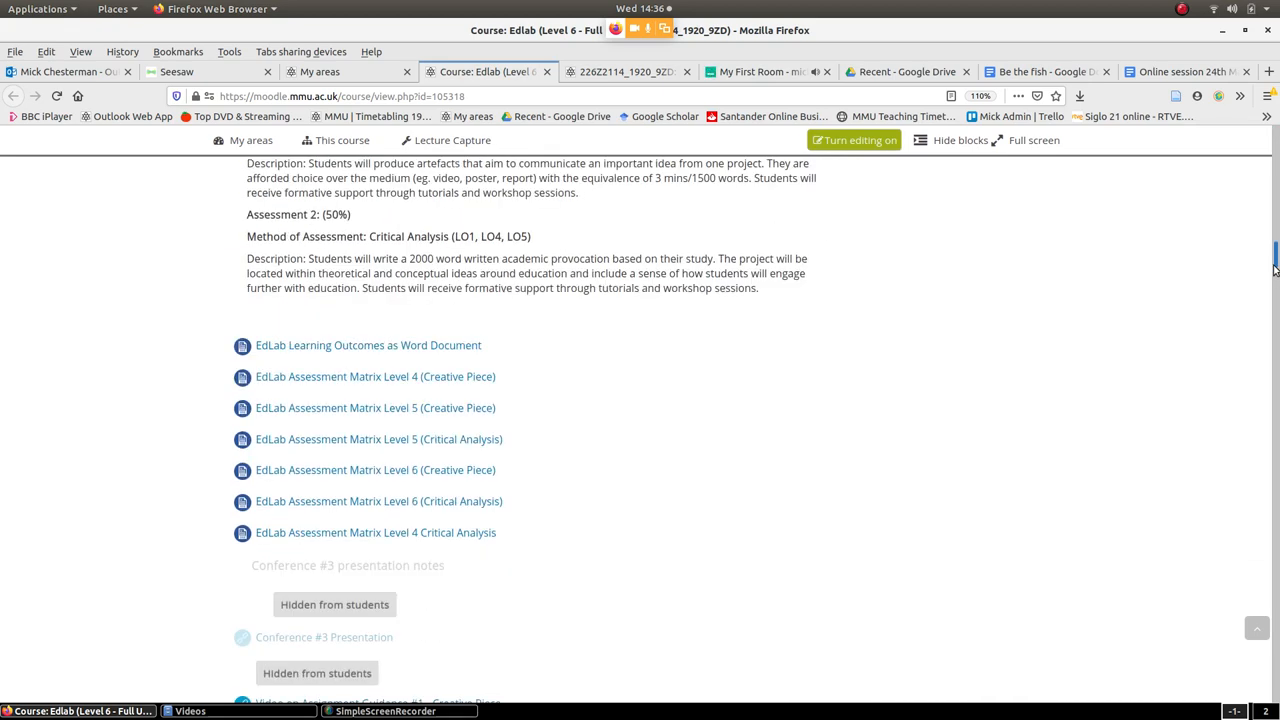
{"action": "scroll", "scroll_direction": "down", "scroll_amount": 3}
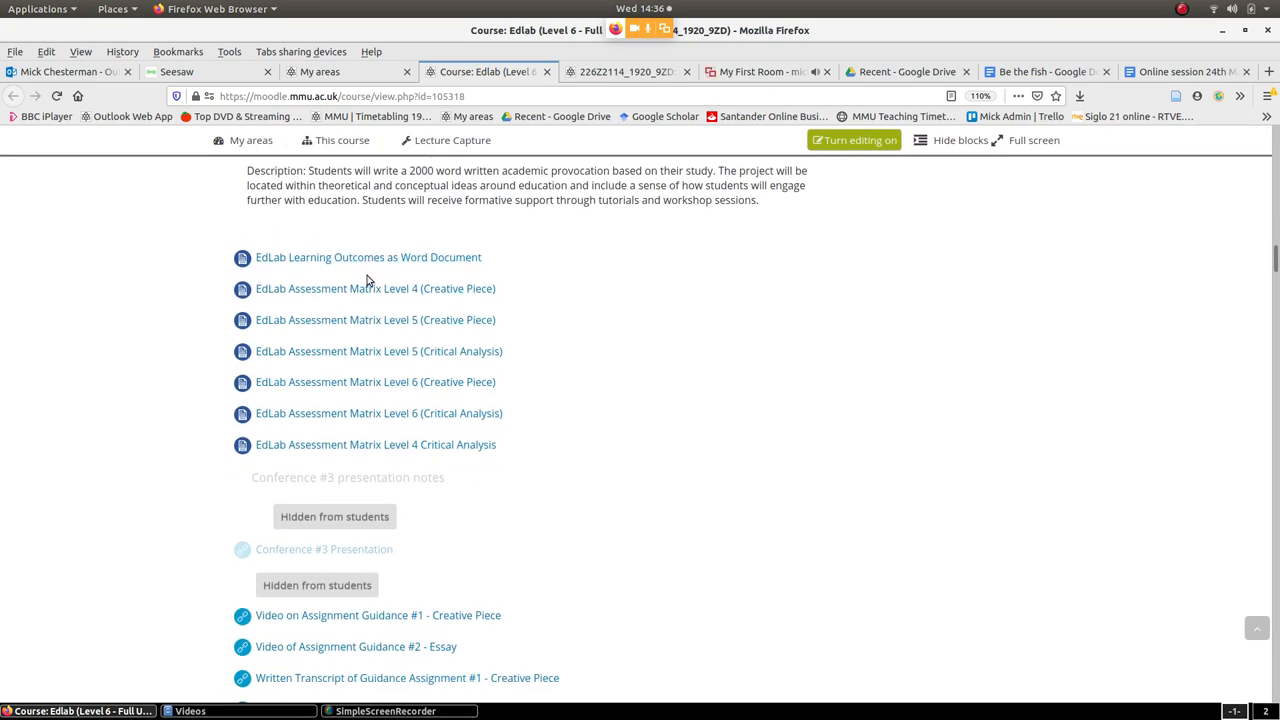
{"action": "mouse_move", "coordinate": [376, 444]}
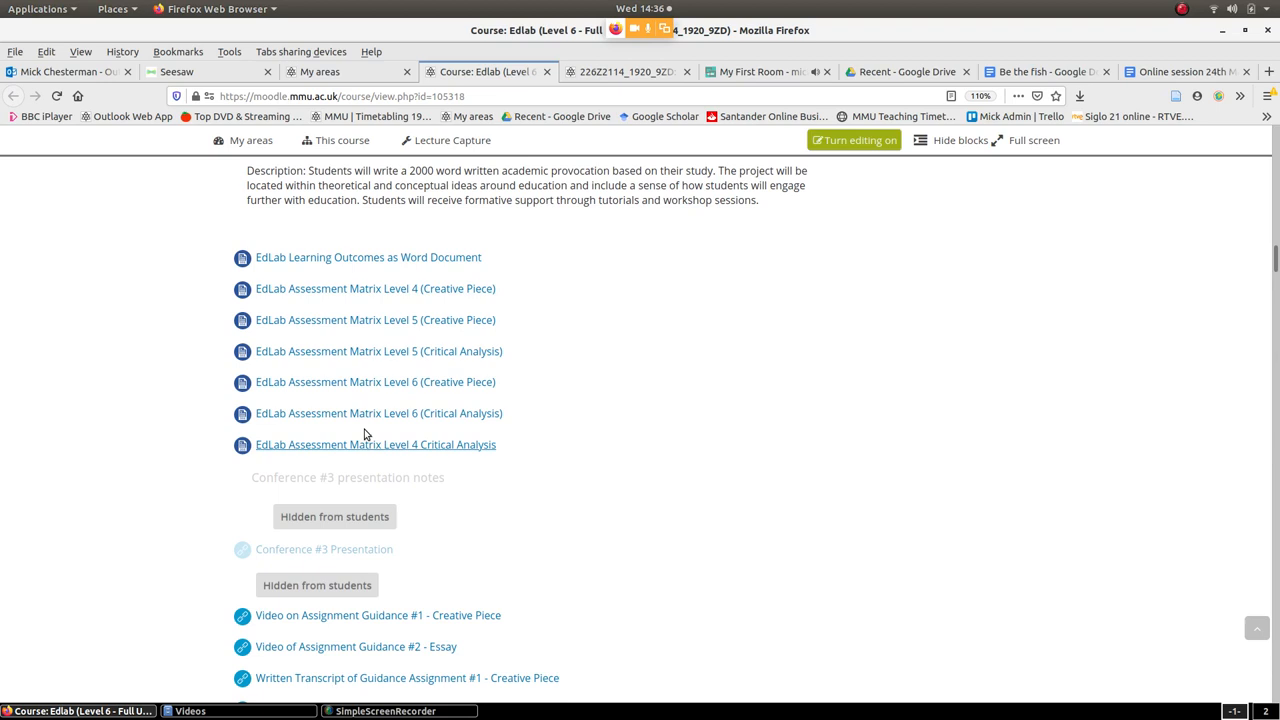
{"action": "scroll", "scroll_direction": "down", "scroll_amount": 3}
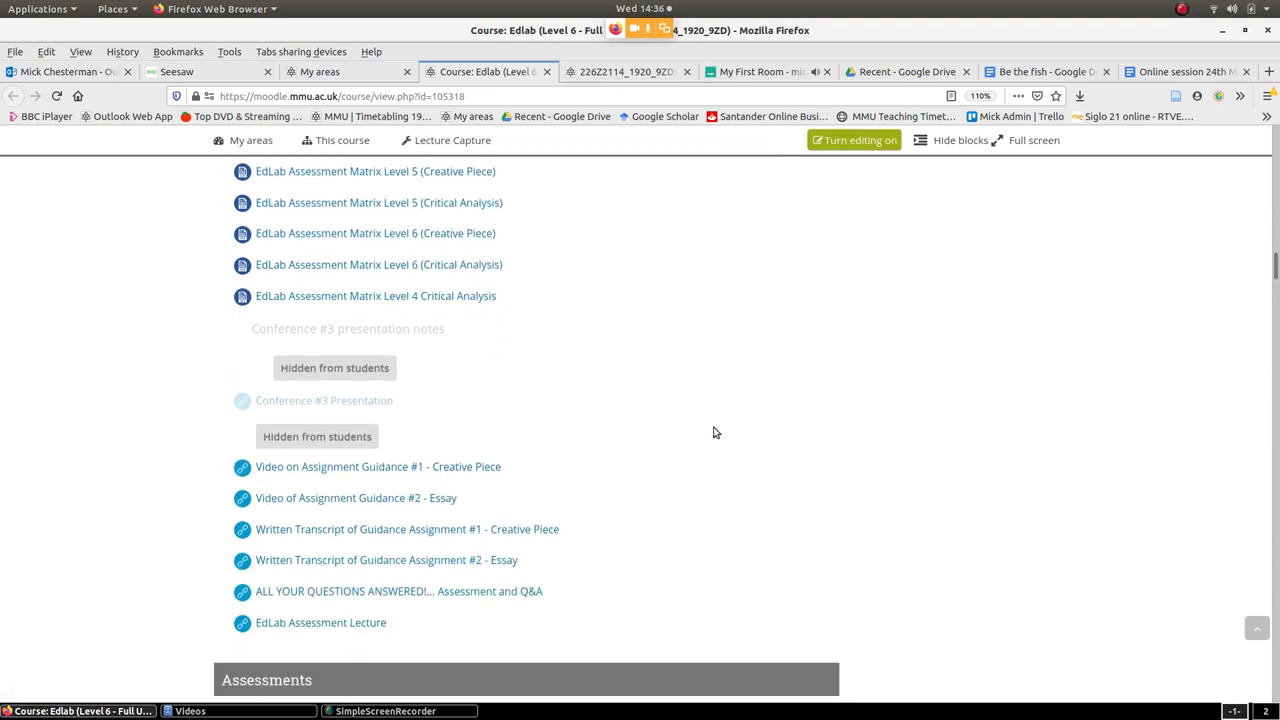
{"action": "scroll", "scroll_direction": "down", "scroll_amount": 3}
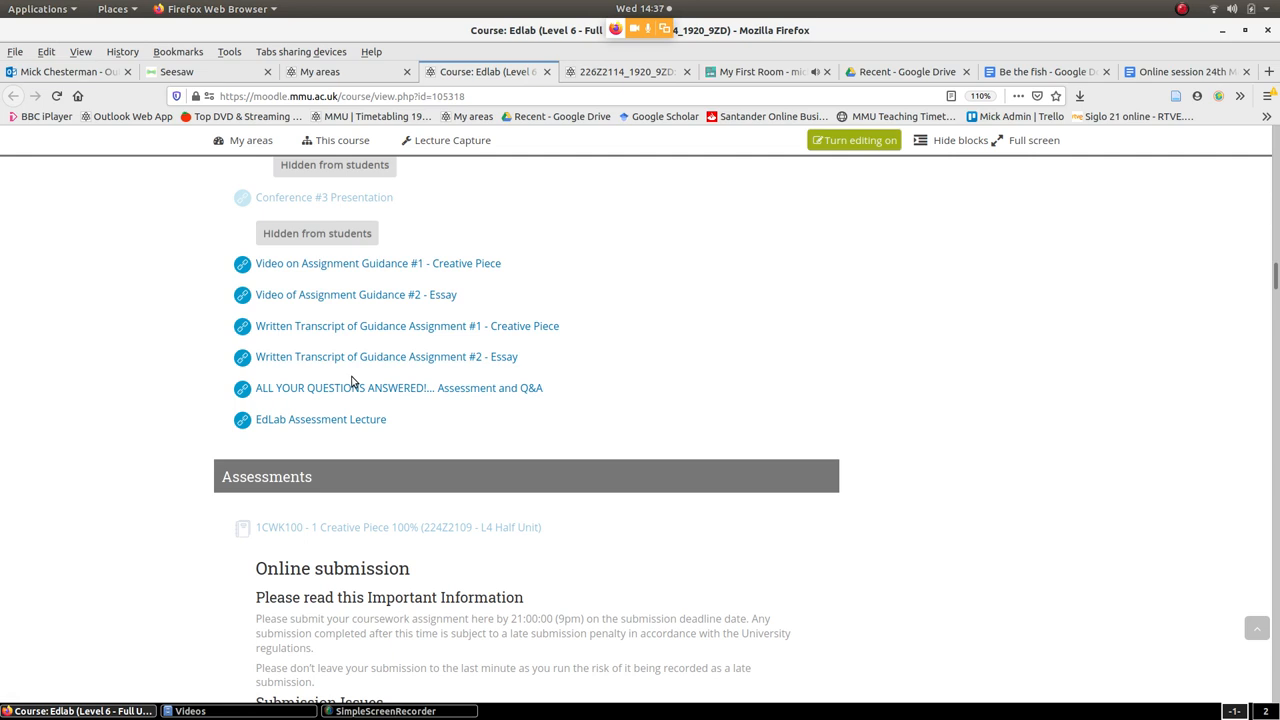
{"action": "mouse_move", "coordinate": [414, 288]}
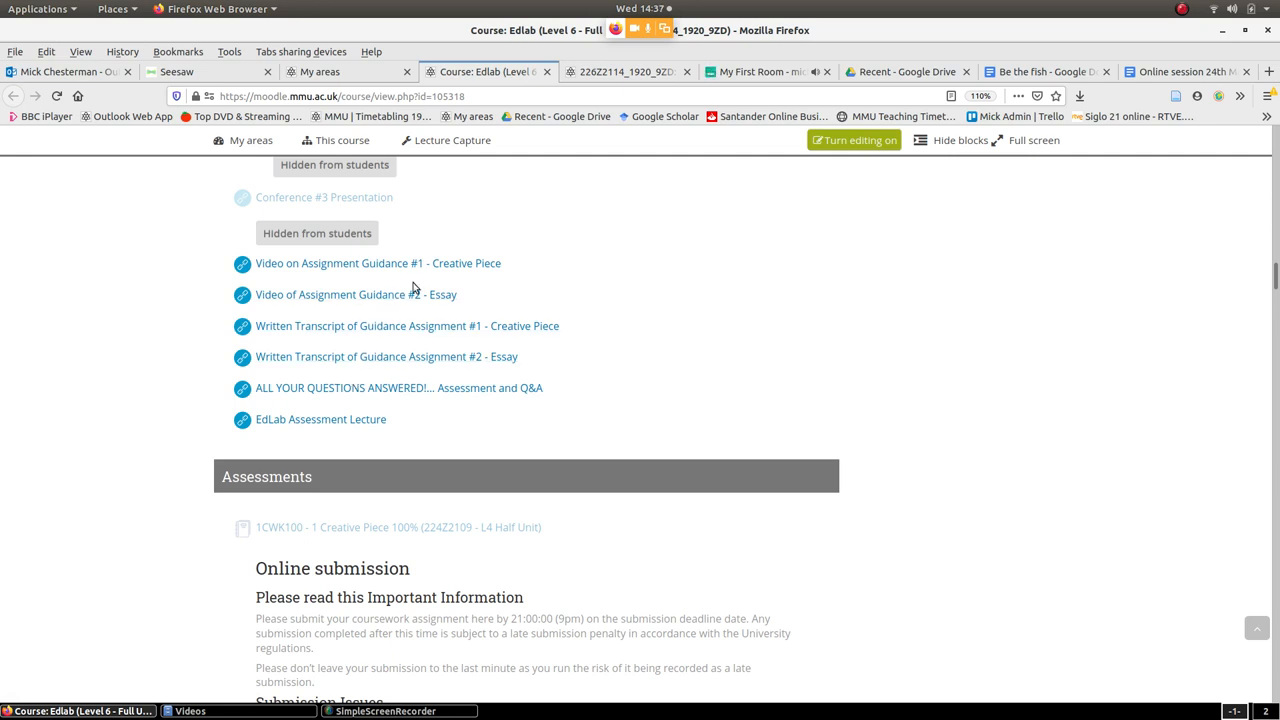
{"action": "mouse_move", "coordinate": [484, 264]}
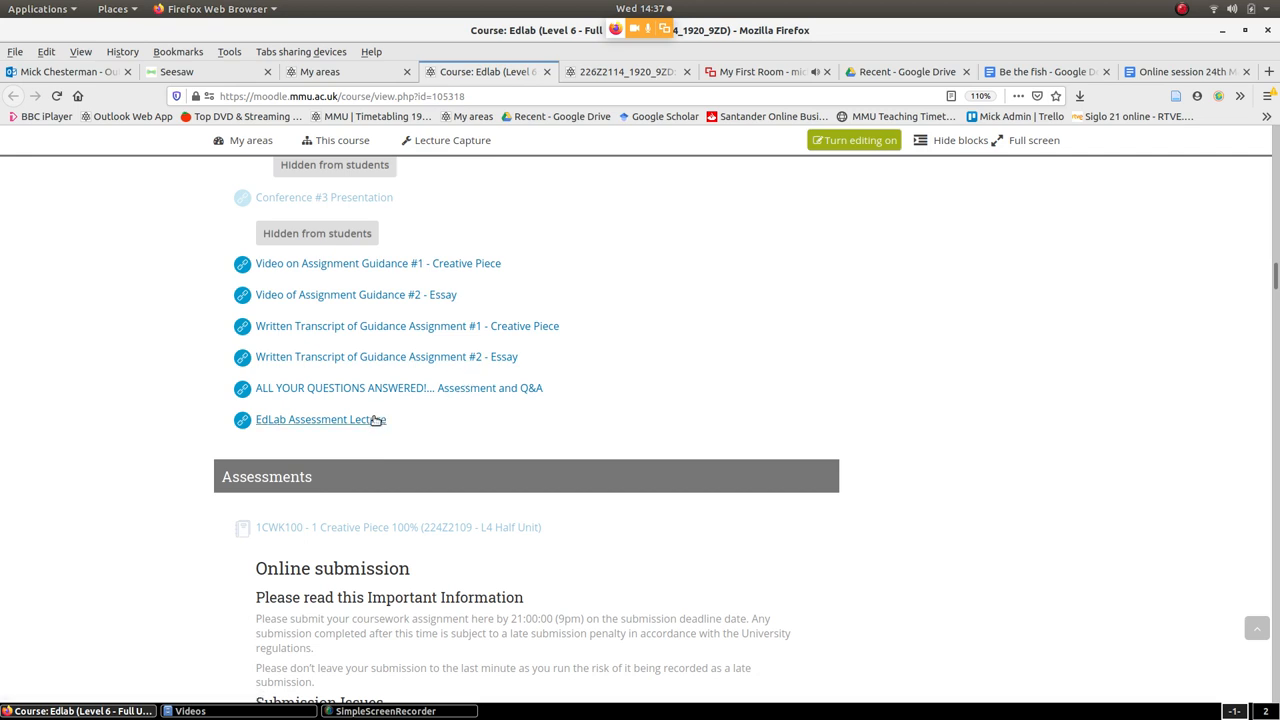
{"action": "mouse_move", "coordinate": [352, 420]}
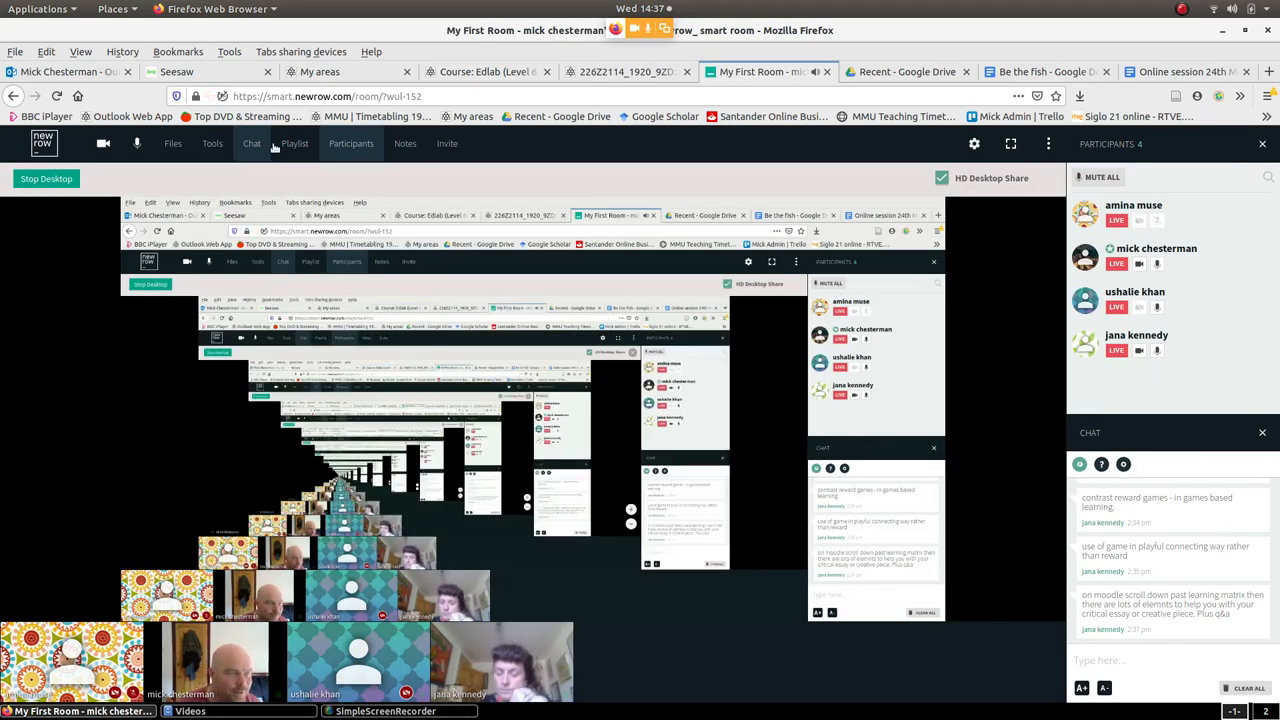
- Stop the desktop share so participants' webcam feeds fill the Newrow room
{"action": "left_click", "coordinate": [212, 144]}
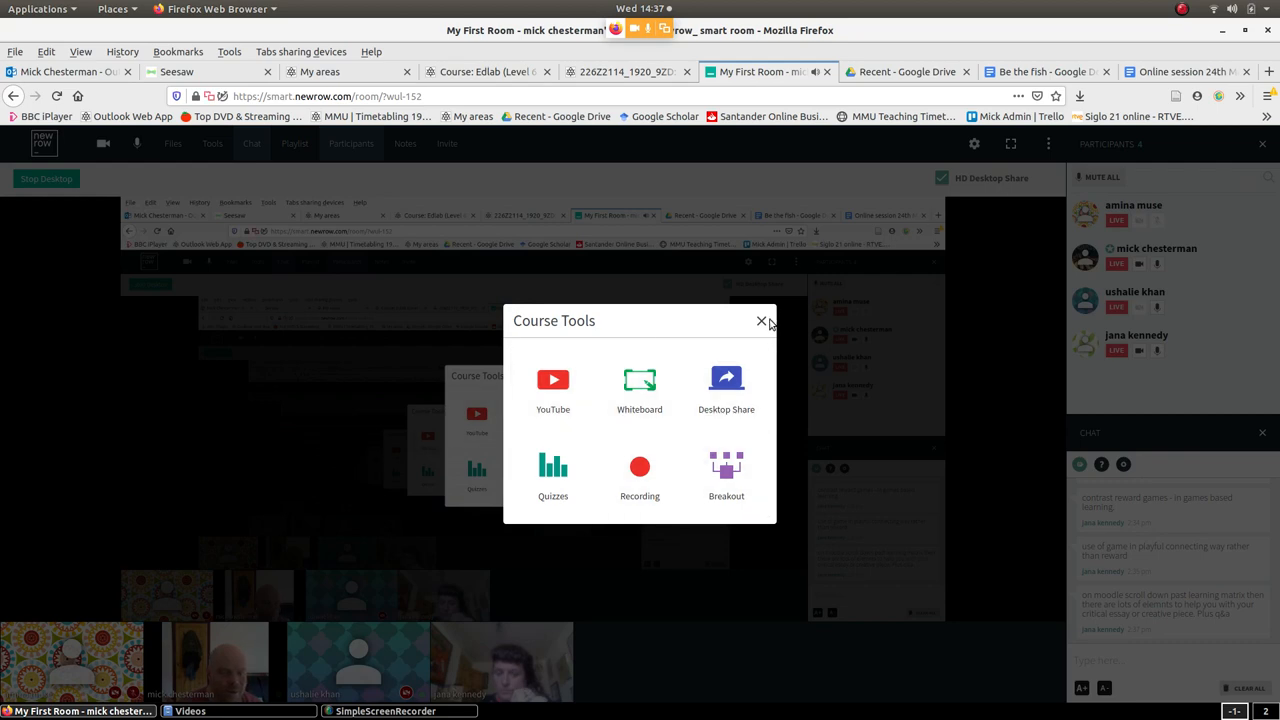
{"action": "left_click", "coordinate": [760, 320]}
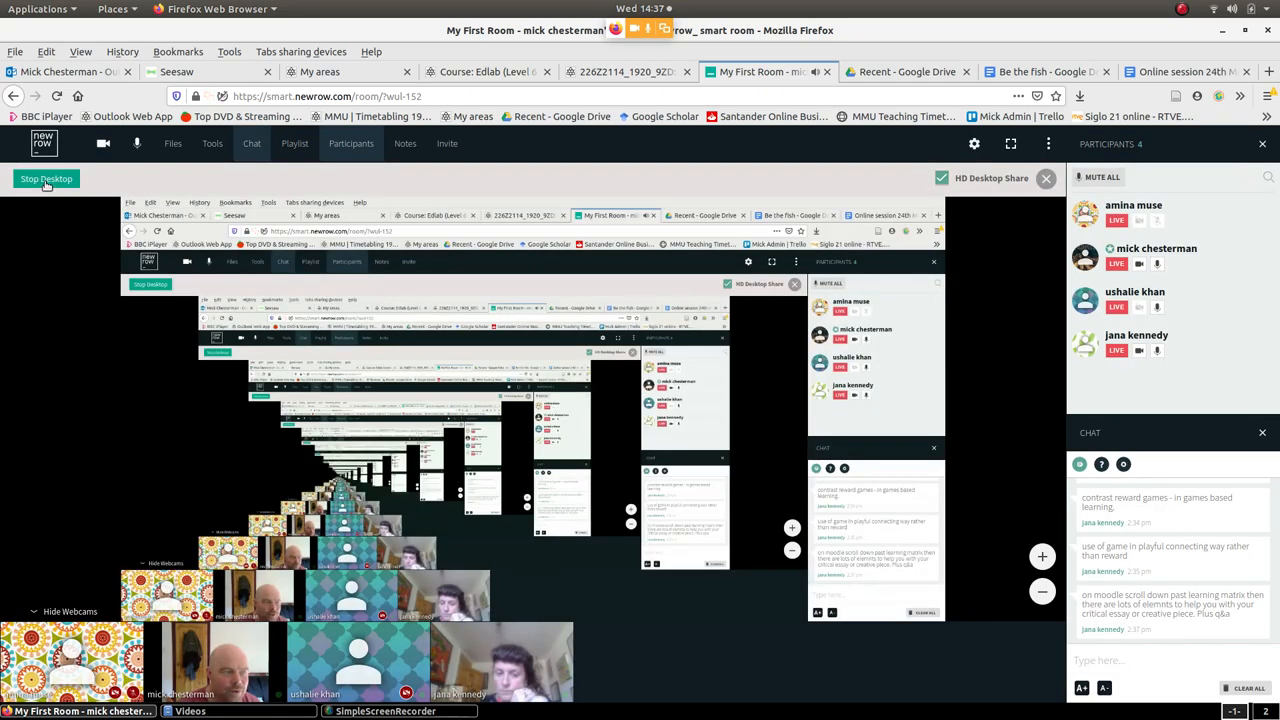
{"action": "left_click", "coordinate": [46, 178]}
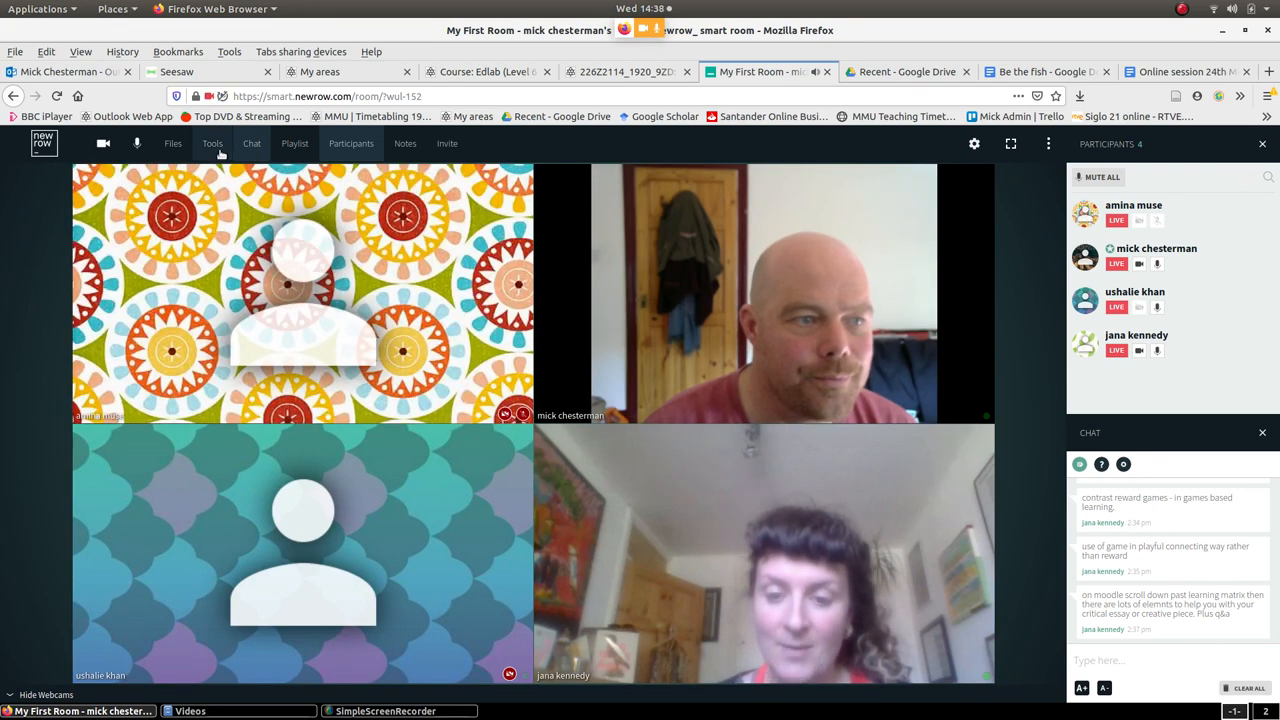
- Reopen the whiteboard with the remixing notes and bring up the SimpleScreenRecorder controls
{"action": "left_click", "coordinate": [212, 144]}
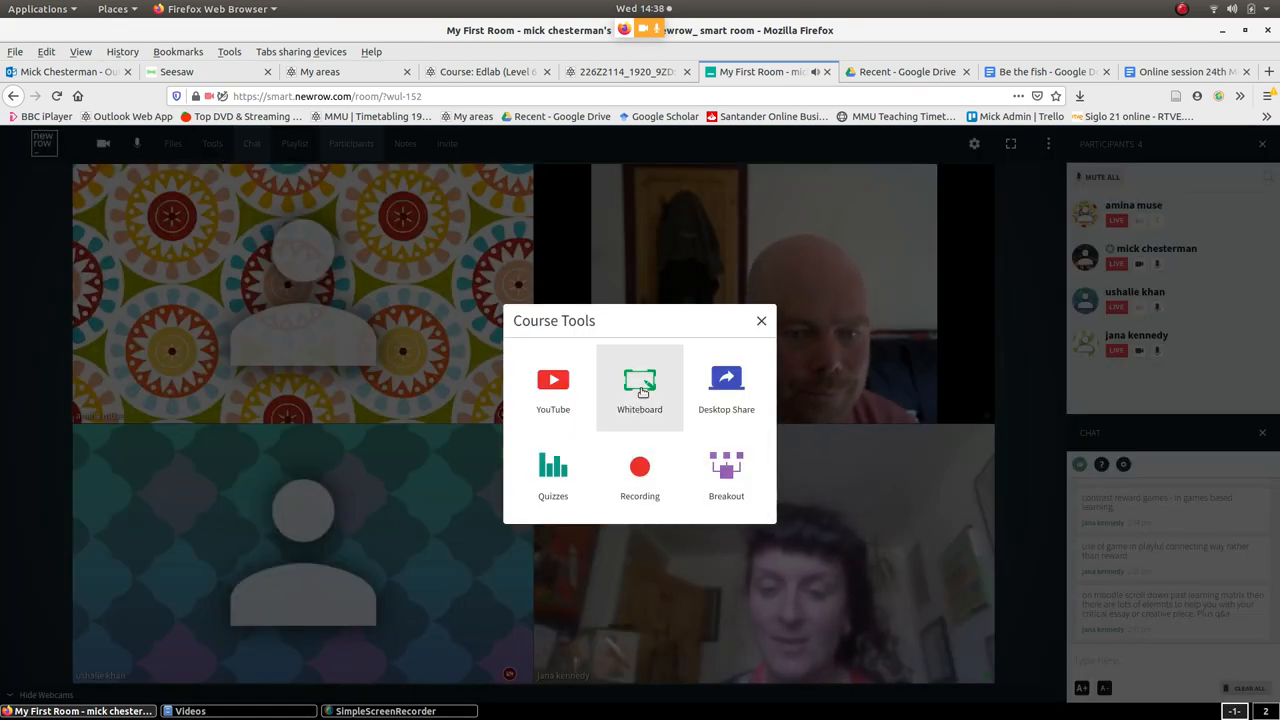
{"action": "left_click", "coordinate": [640, 384]}
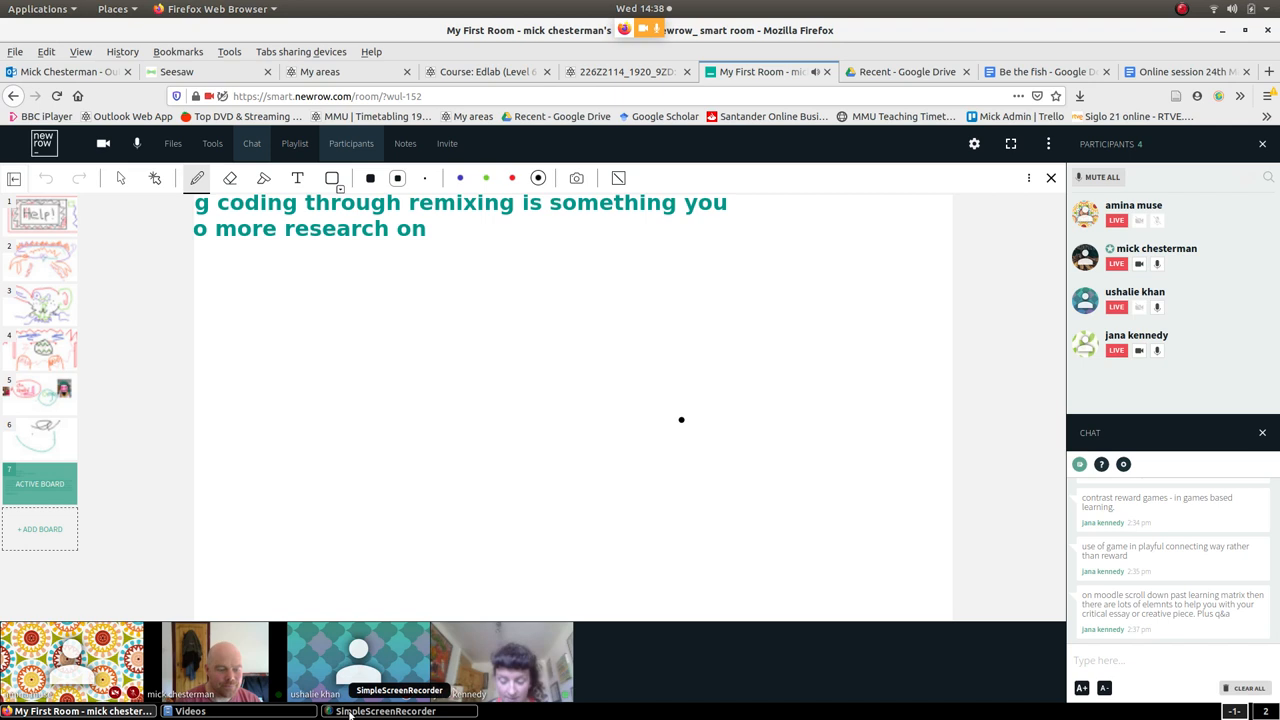
{"action": "left_click", "coordinate": [384, 712]}
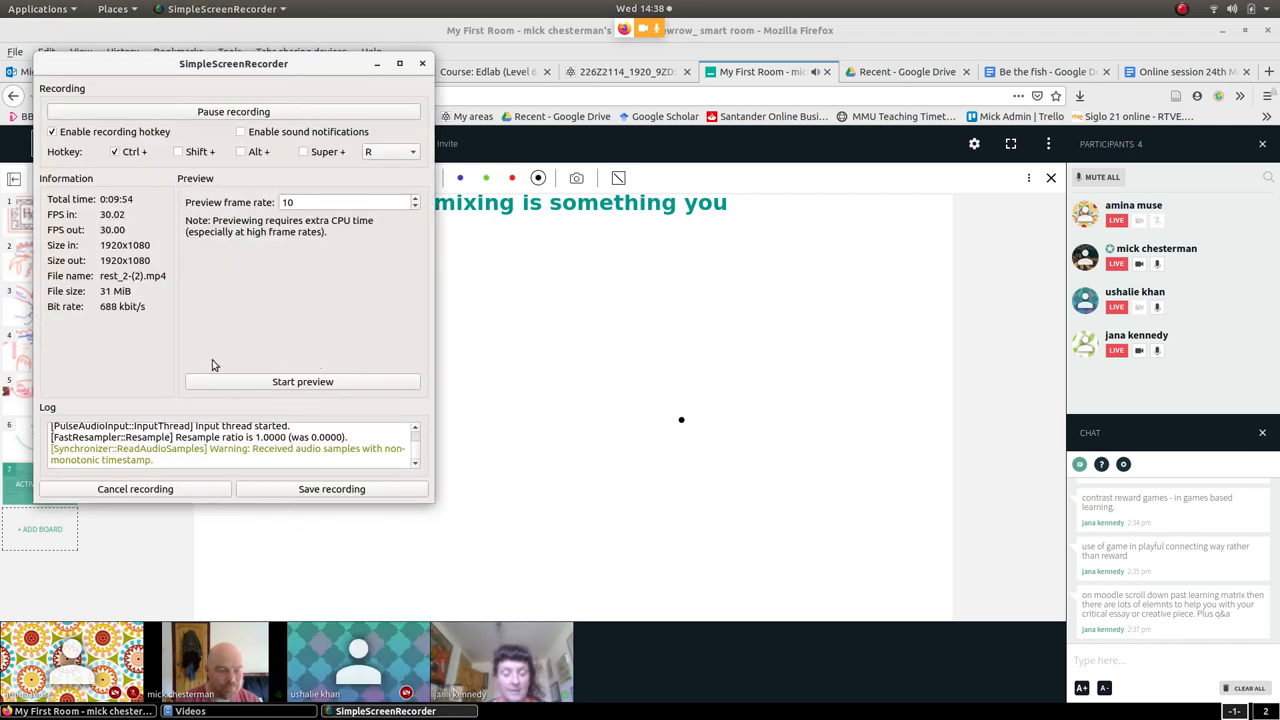